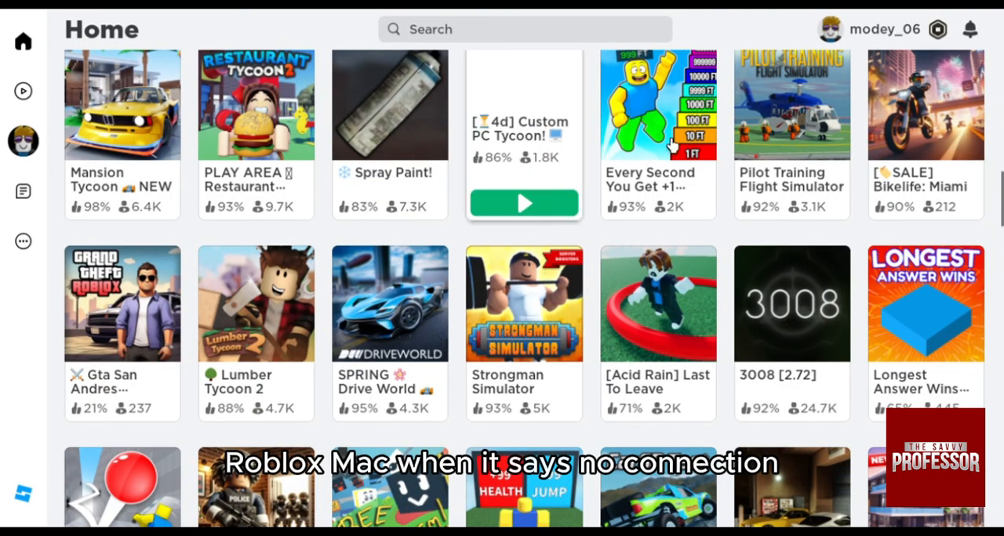
Scroll the Roblox home page back to the top showing Friends and Recommended For You
scroll(up, 3)
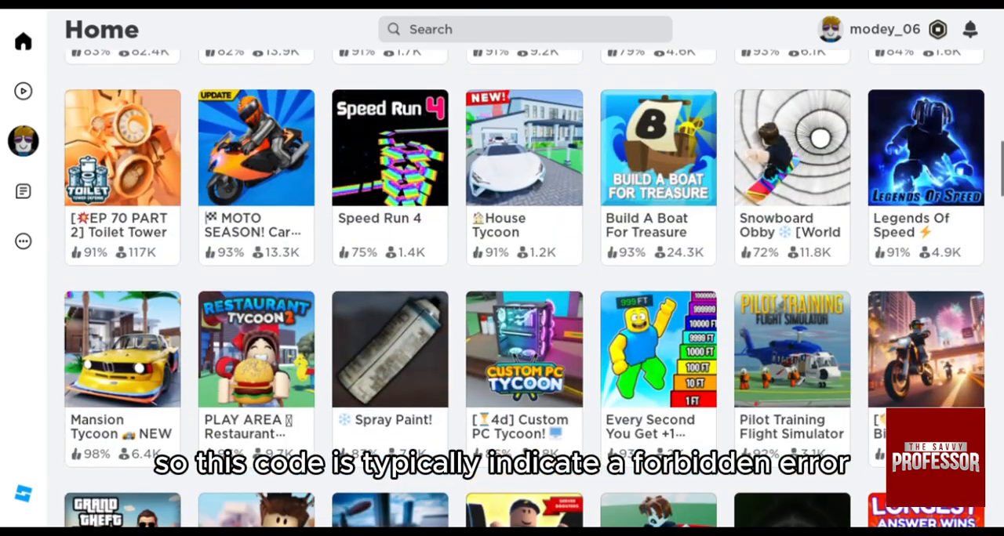
scroll(up, 3)
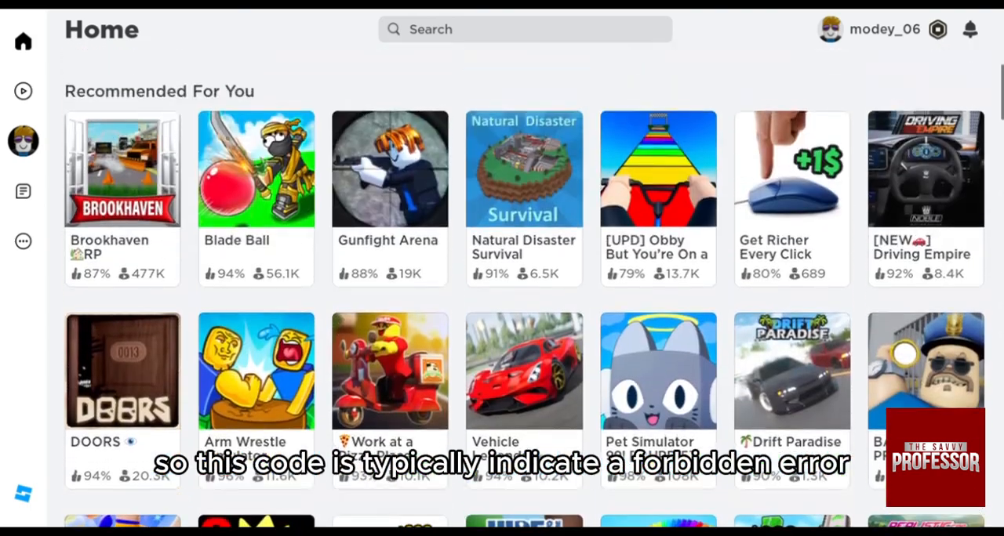
scroll(up, 3)
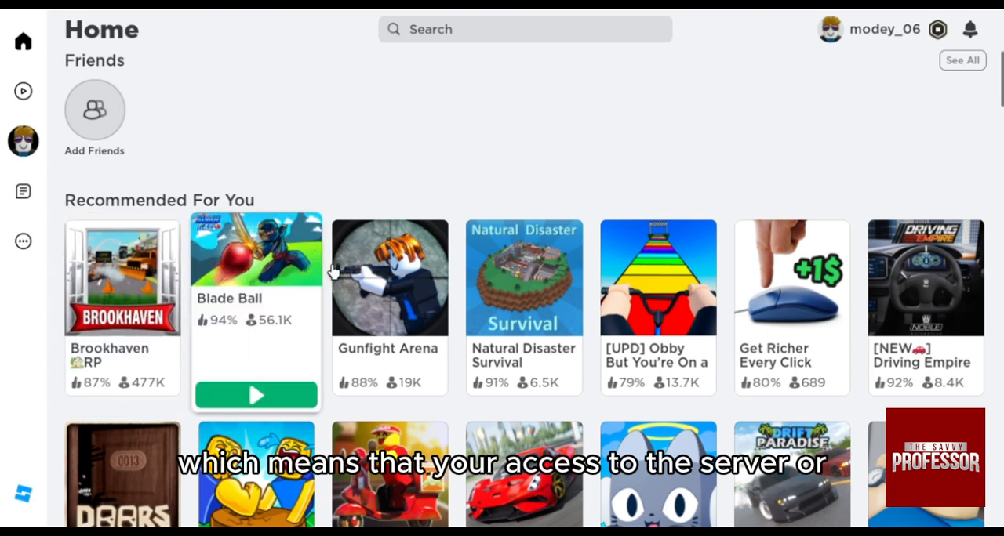
mouse_move(790, 290)
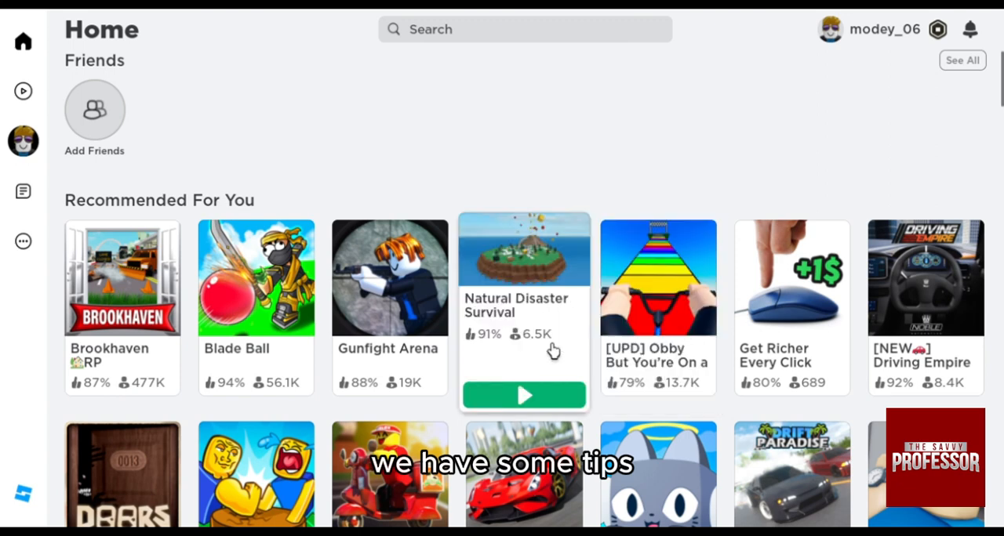
click(524, 248)
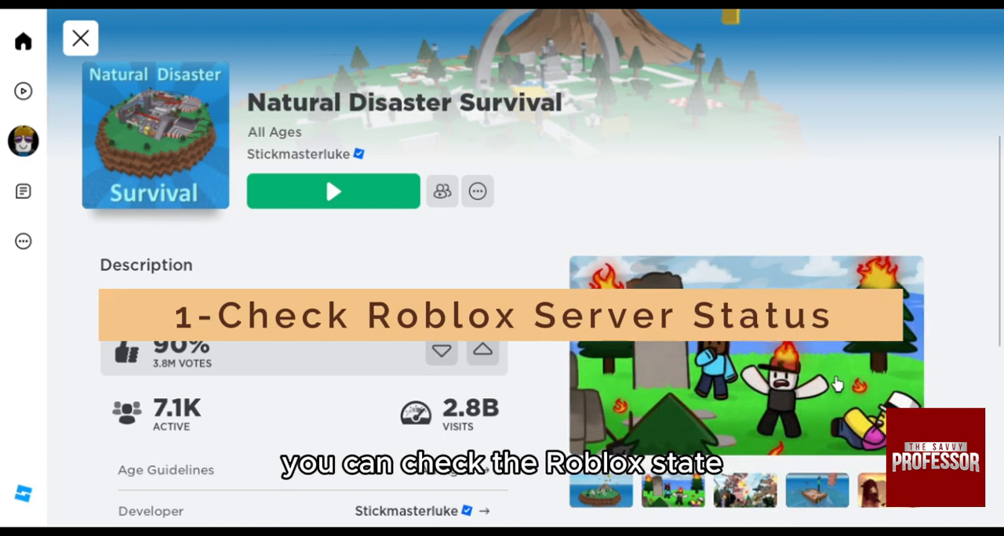
mouse_move(700, 253)
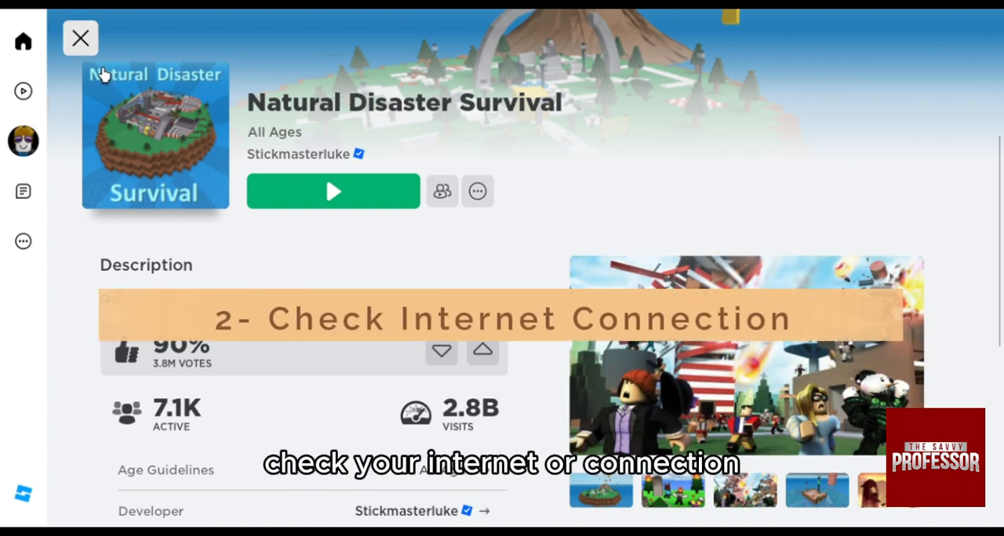
click(80, 38)
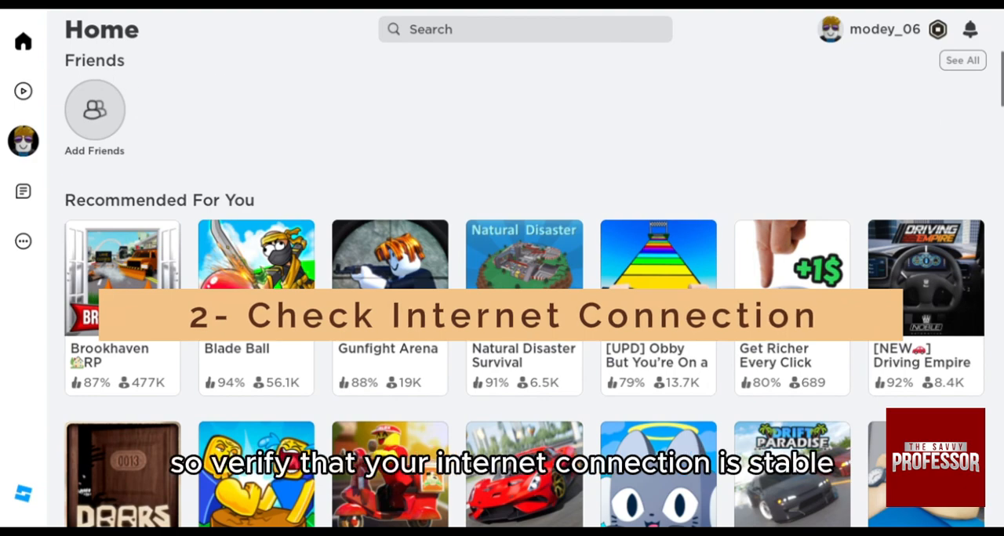
scroll(down, 3)
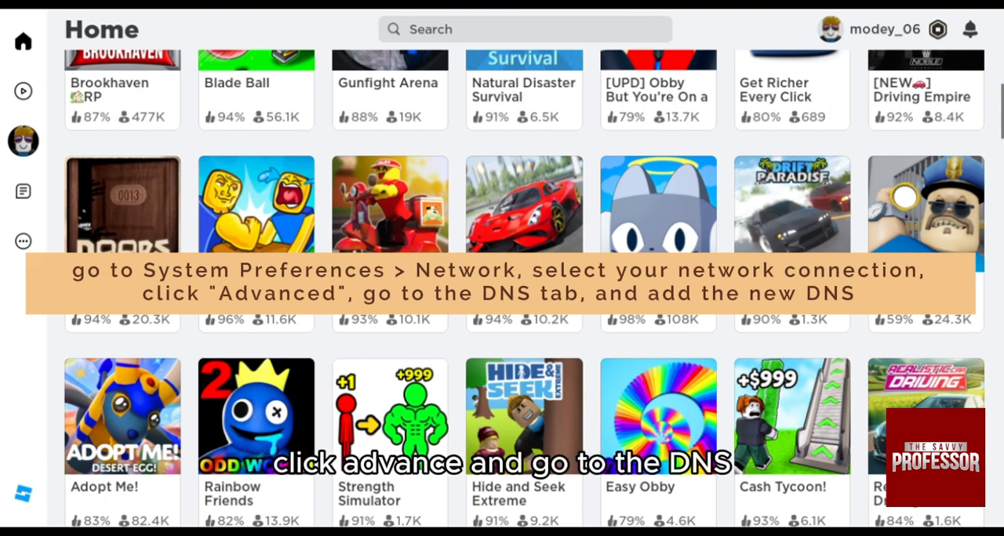
scroll(up, 3)
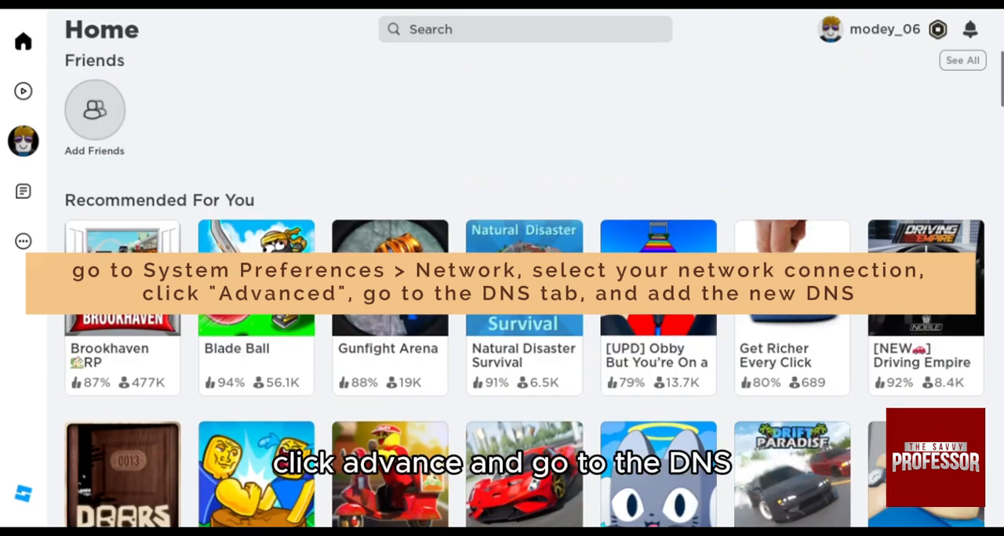